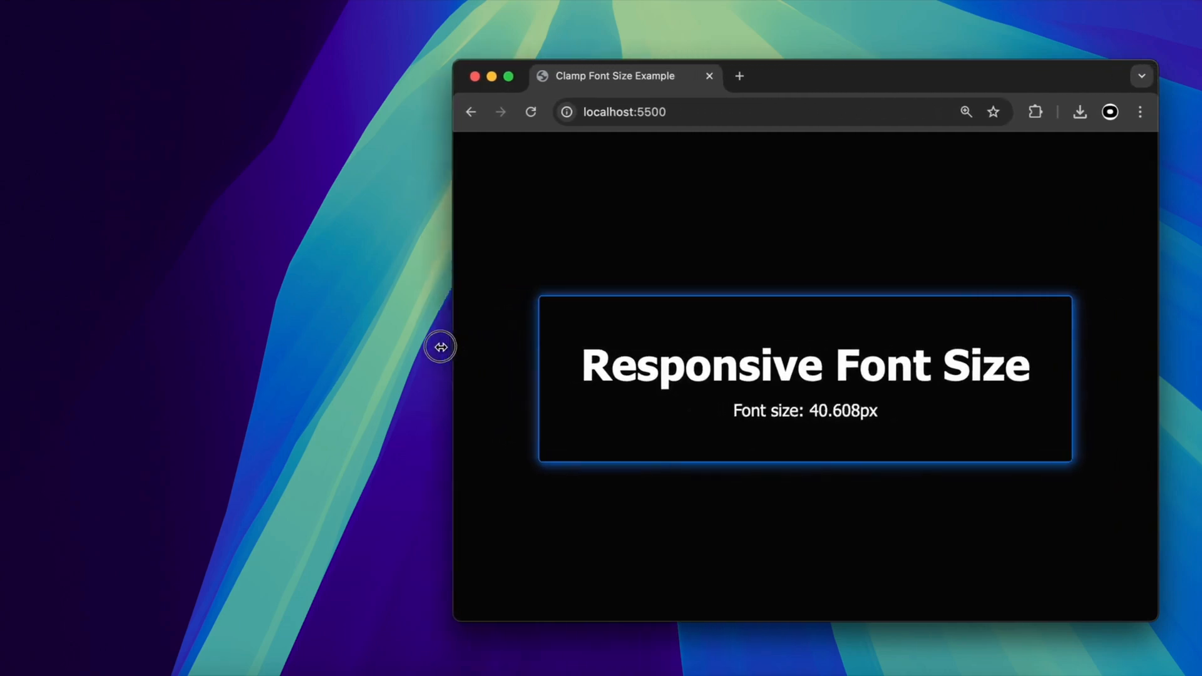
- Narrow the demo window from its left edge so the heading's Font size readout rescales with the width
left_click_drag(441, 347, 197, 365)
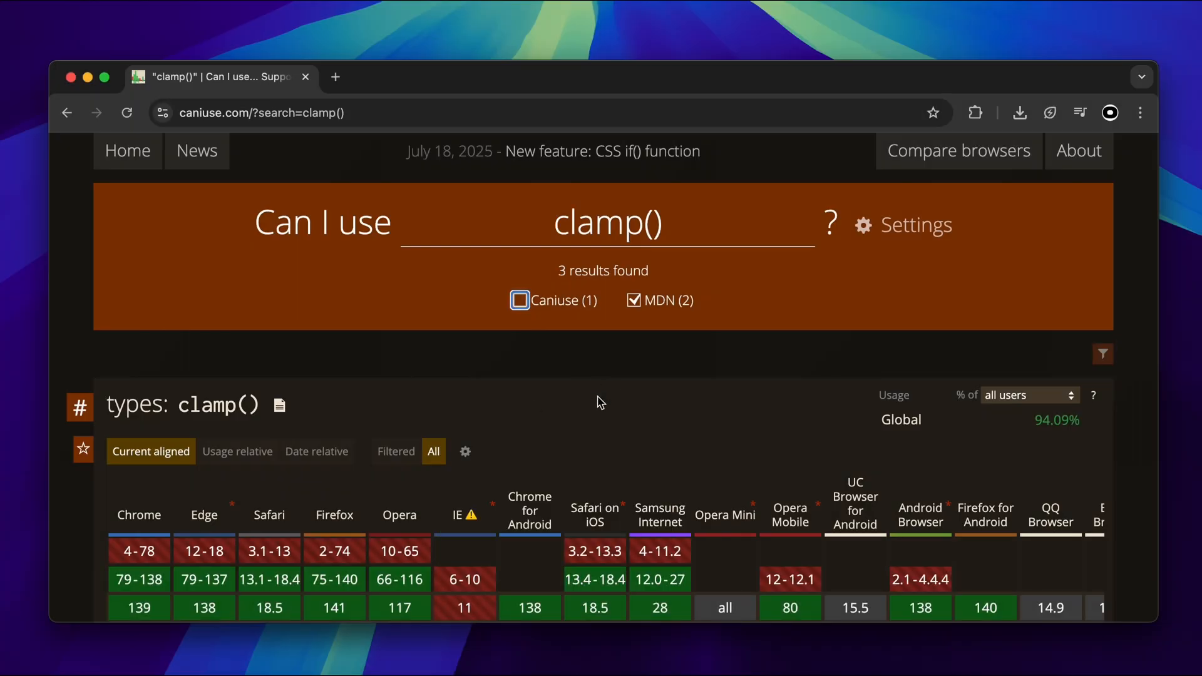
left_click(518, 300)
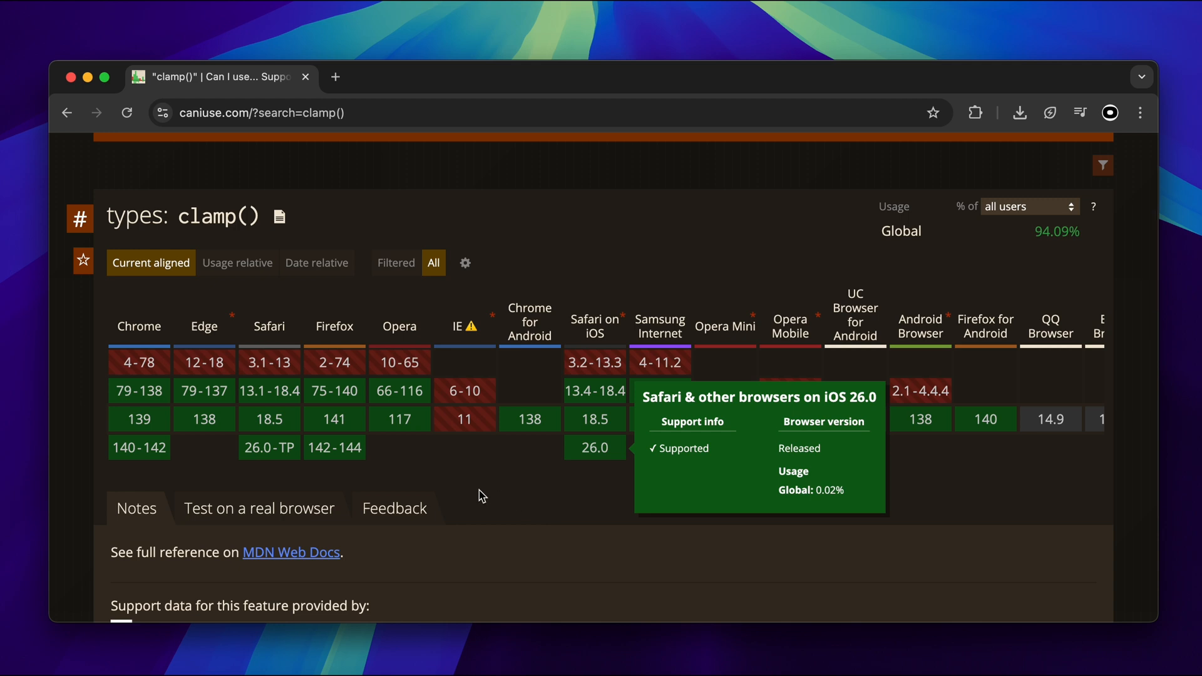
scroll("down", 3)
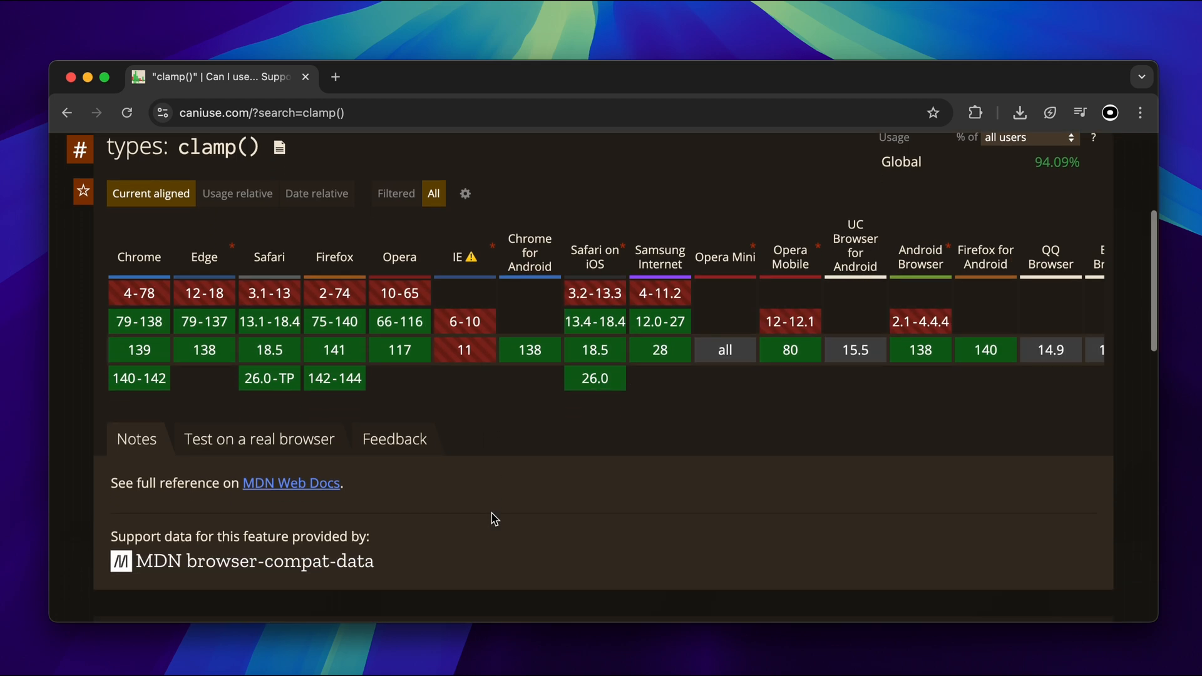
scroll("down", 3)
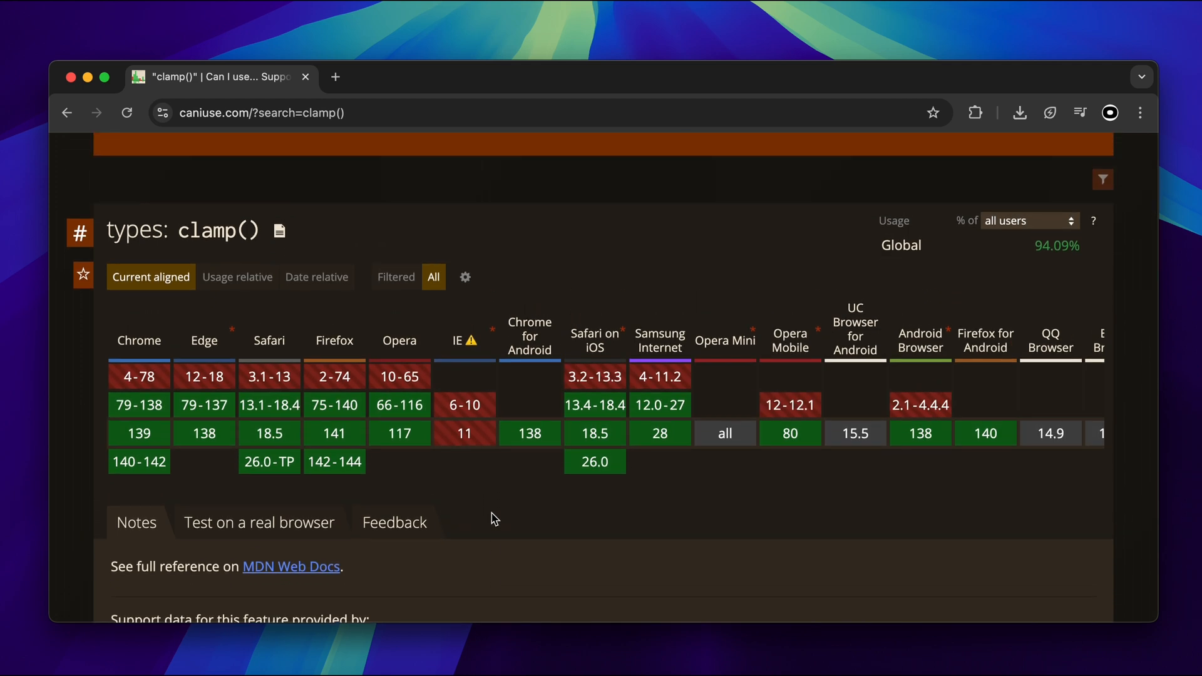